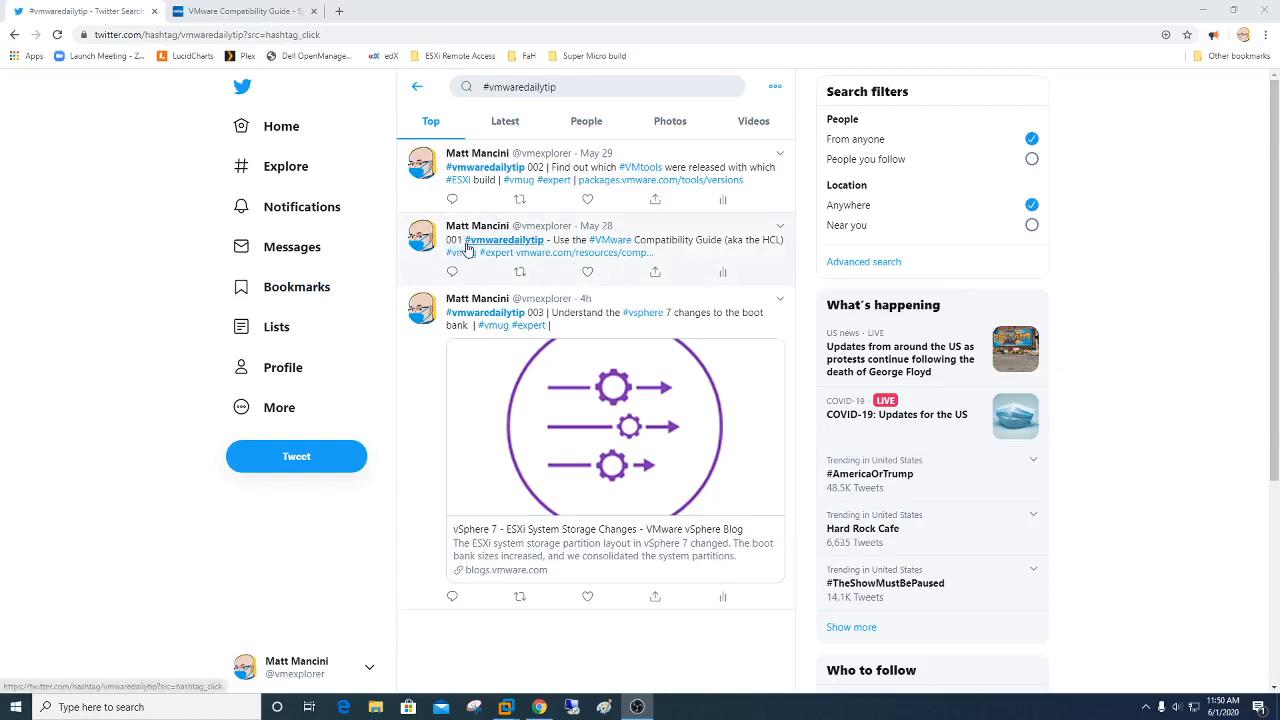
mouse_move(490, 248)
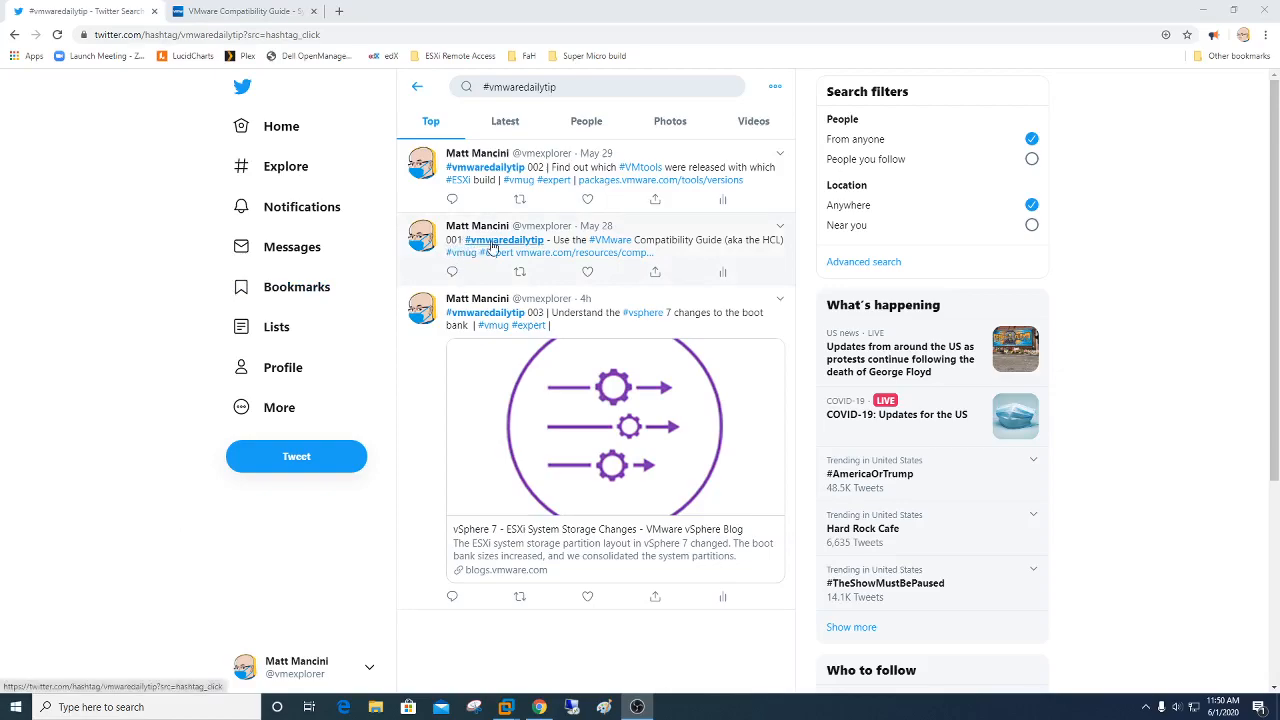
mouse_move(630, 252)
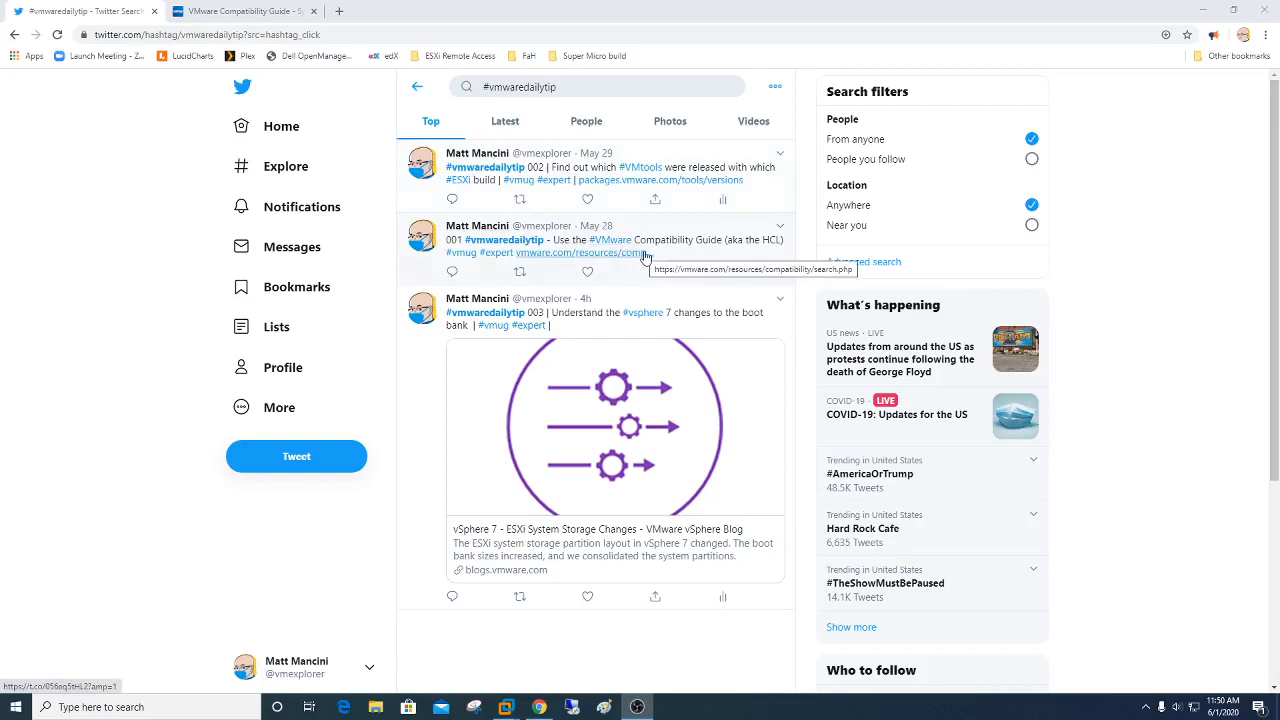
mouse_move(552, 258)
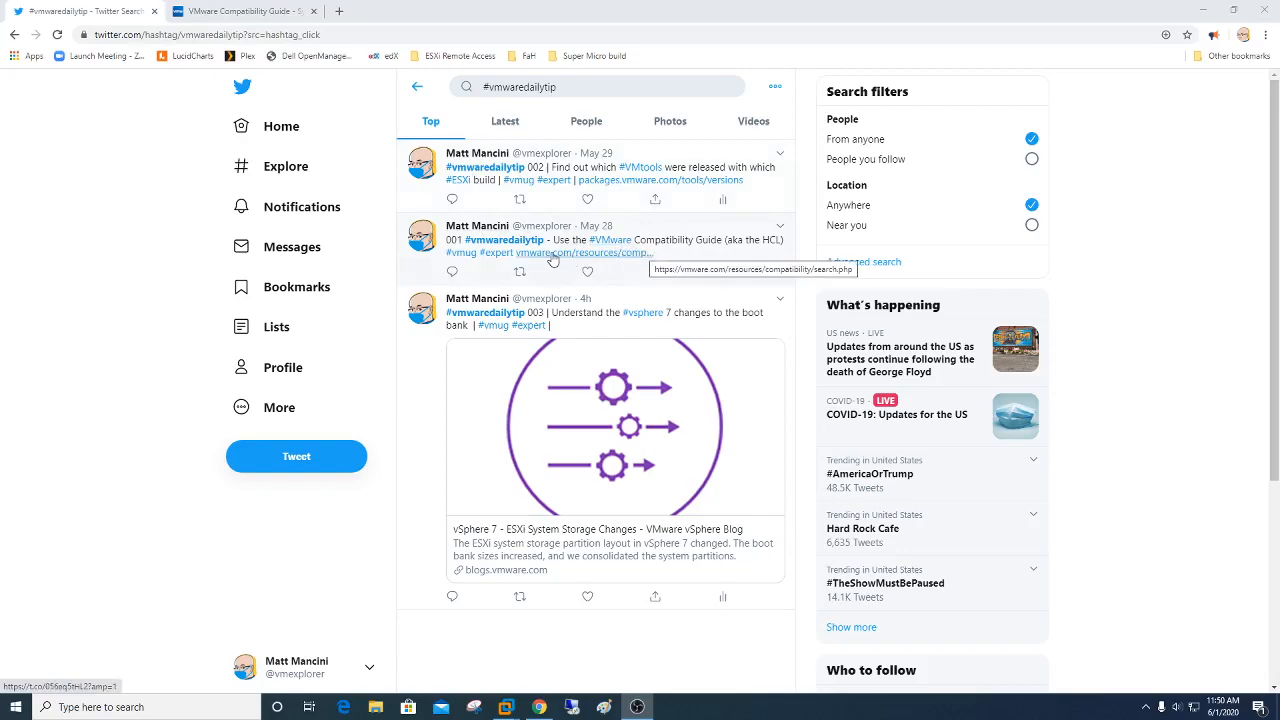
mouse_move(728, 250)
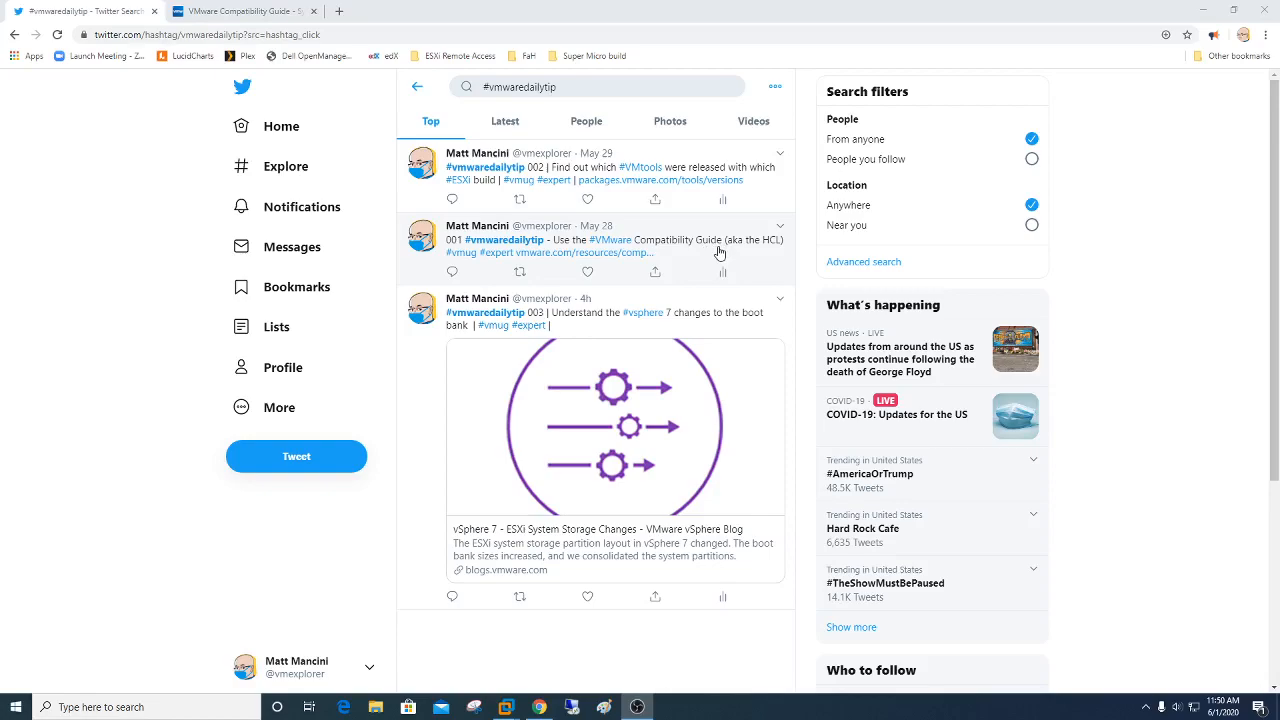
mouse_move(449, 193)
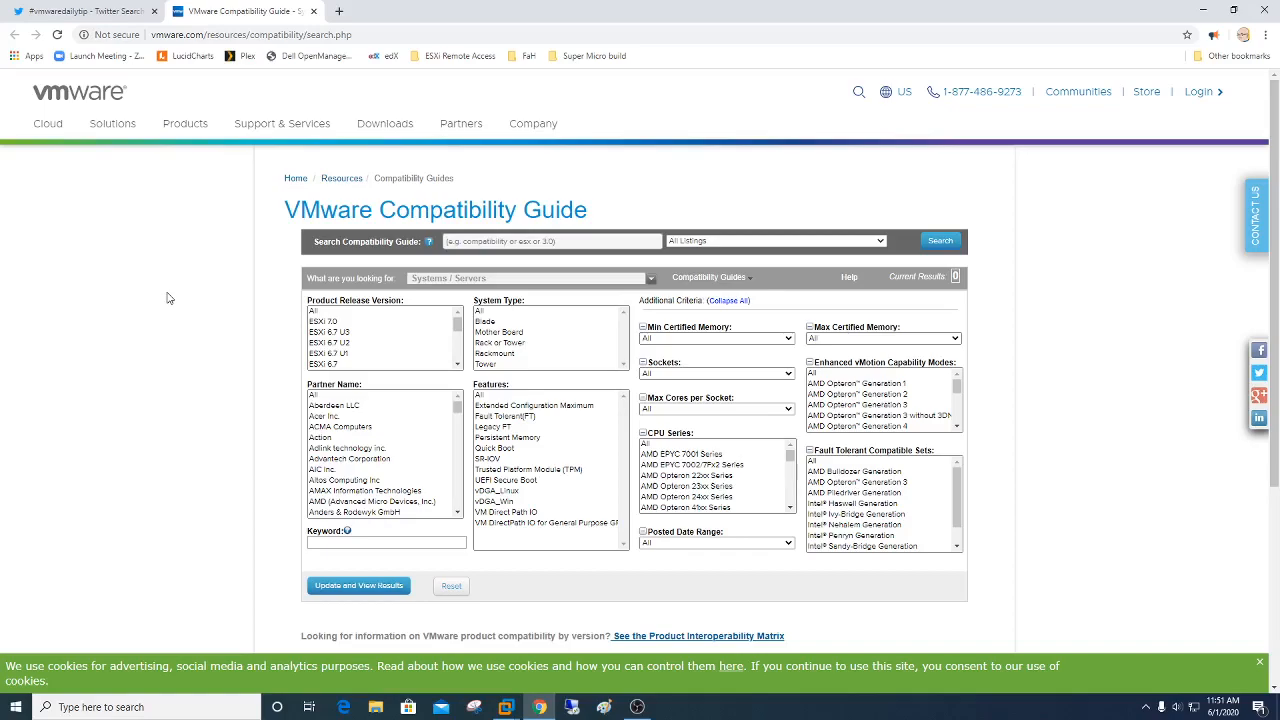
Show the dropdown listing the available compatibility guide categories.
click(528, 278)
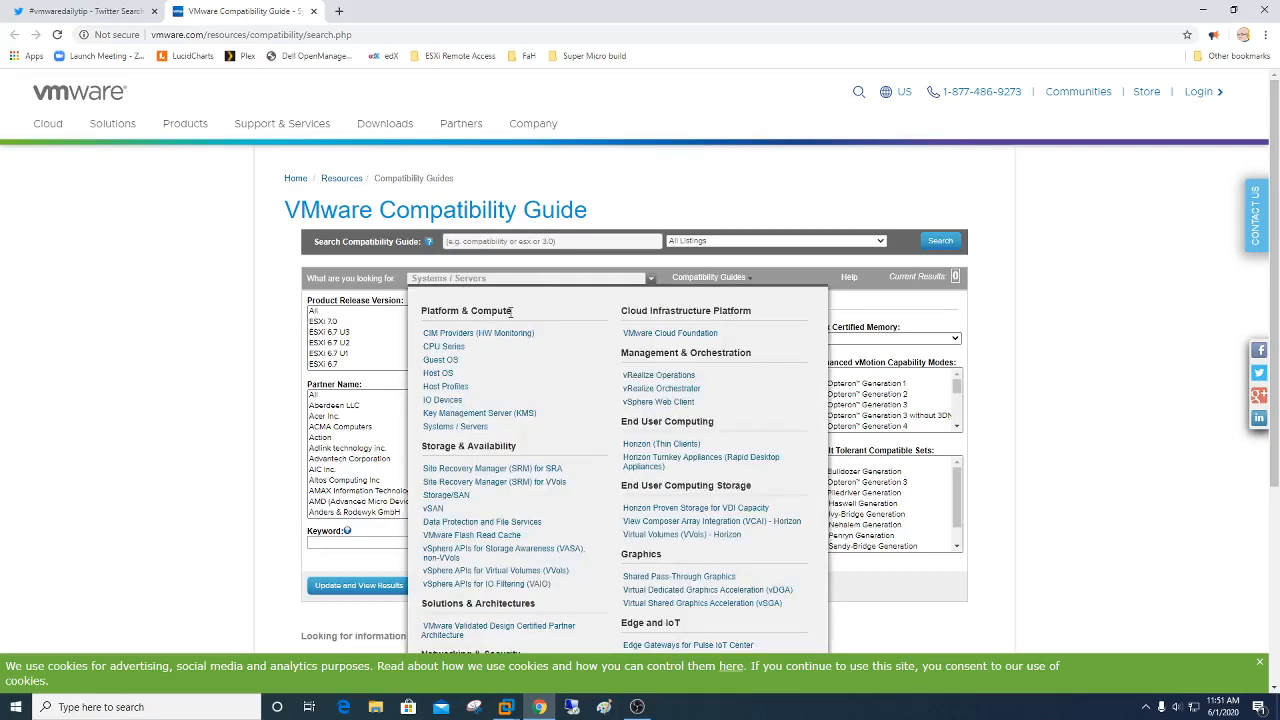
mouse_move(455, 370)
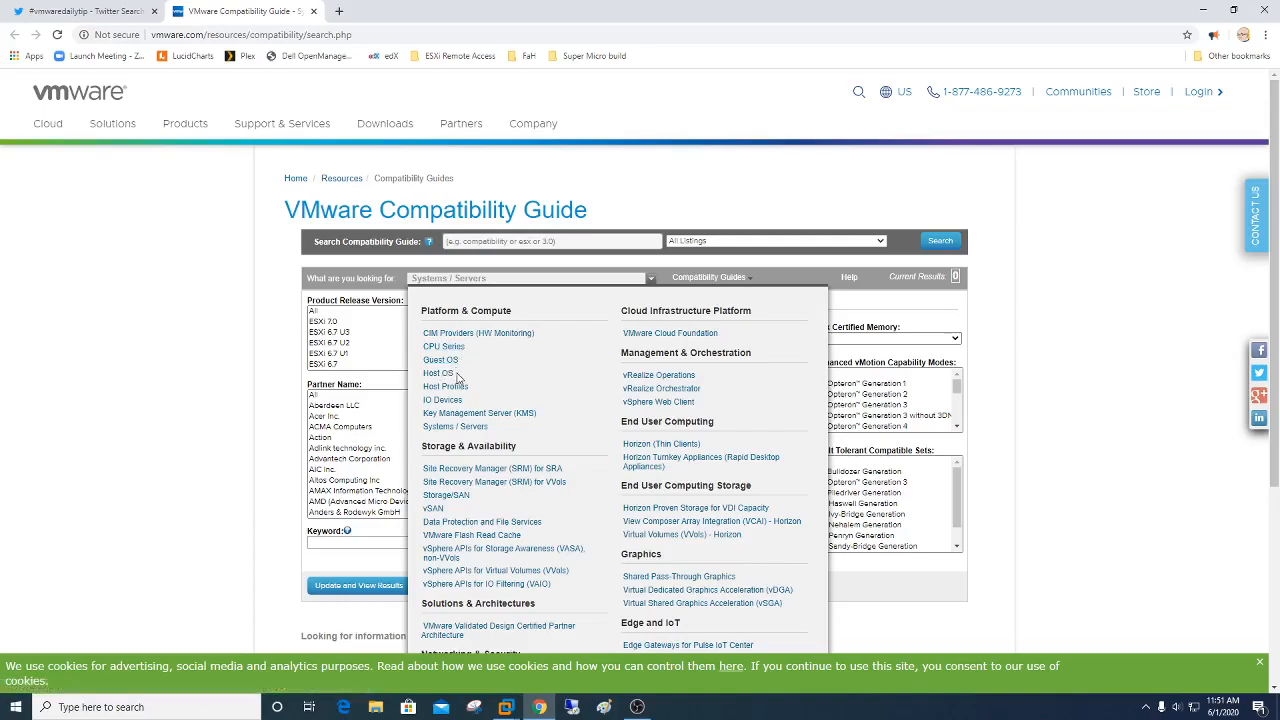
mouse_move(442, 400)
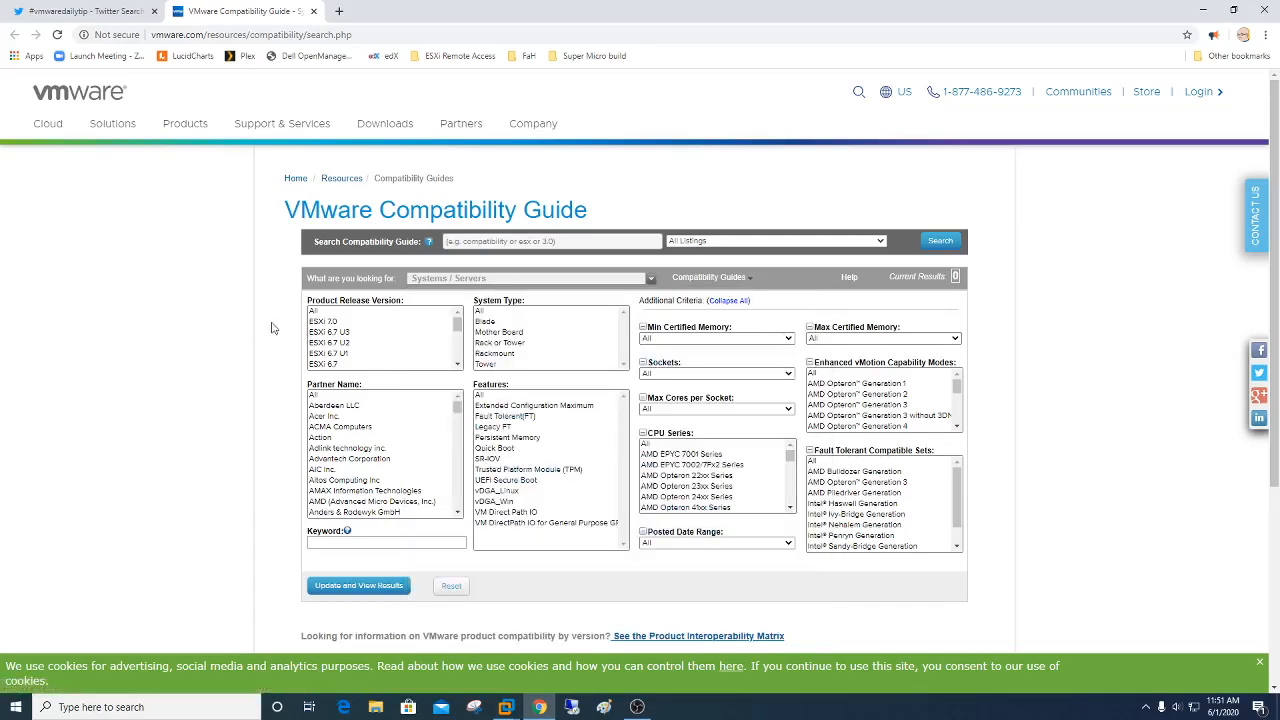
Search ESXi 7.0 servers for keyword DL380 and open the first ProLiant DL380 Gen10 result.
click(327, 321)
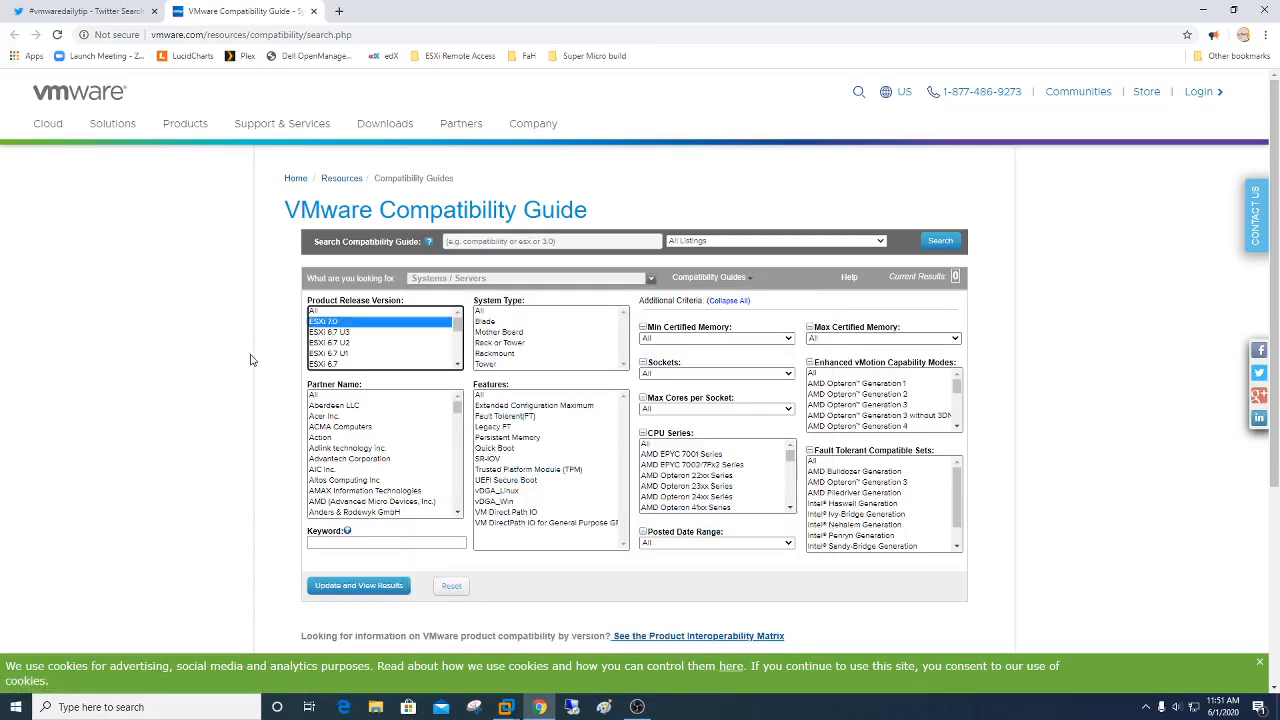
mouse_move(257, 481)
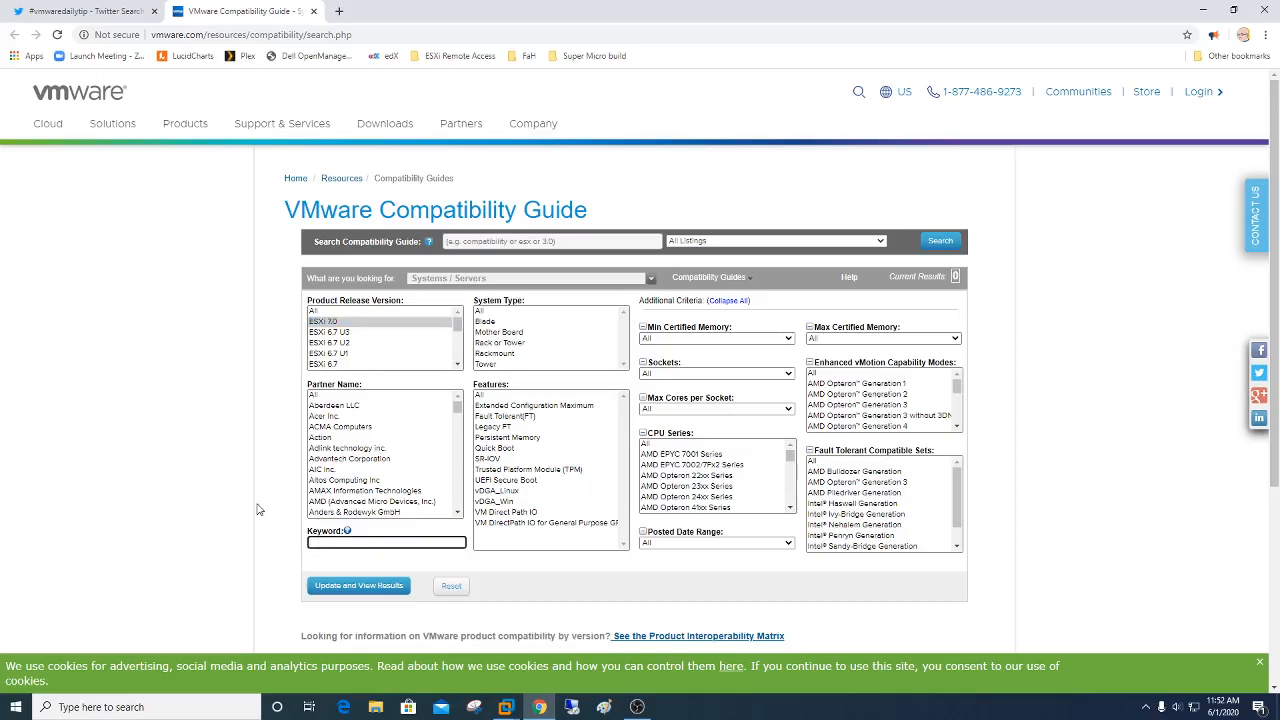
click(358, 585)
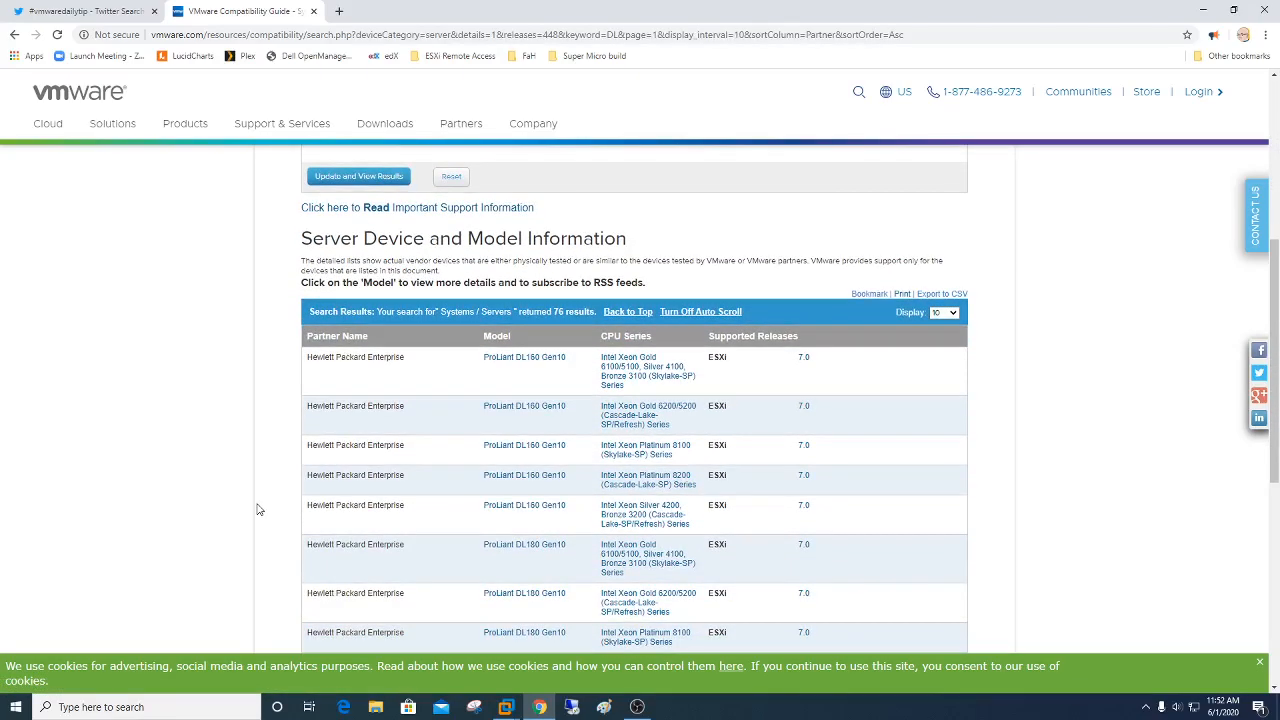
mouse_move(1258, 326)
text(DL380)
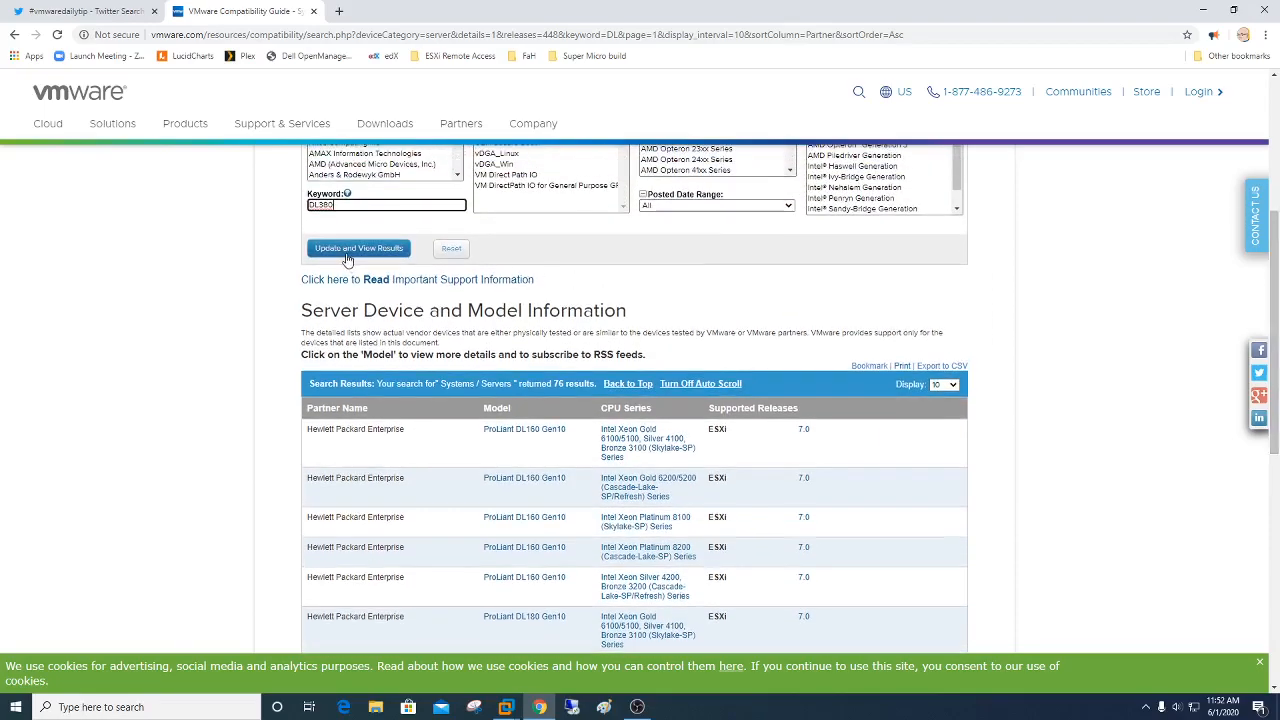
click(358, 248)
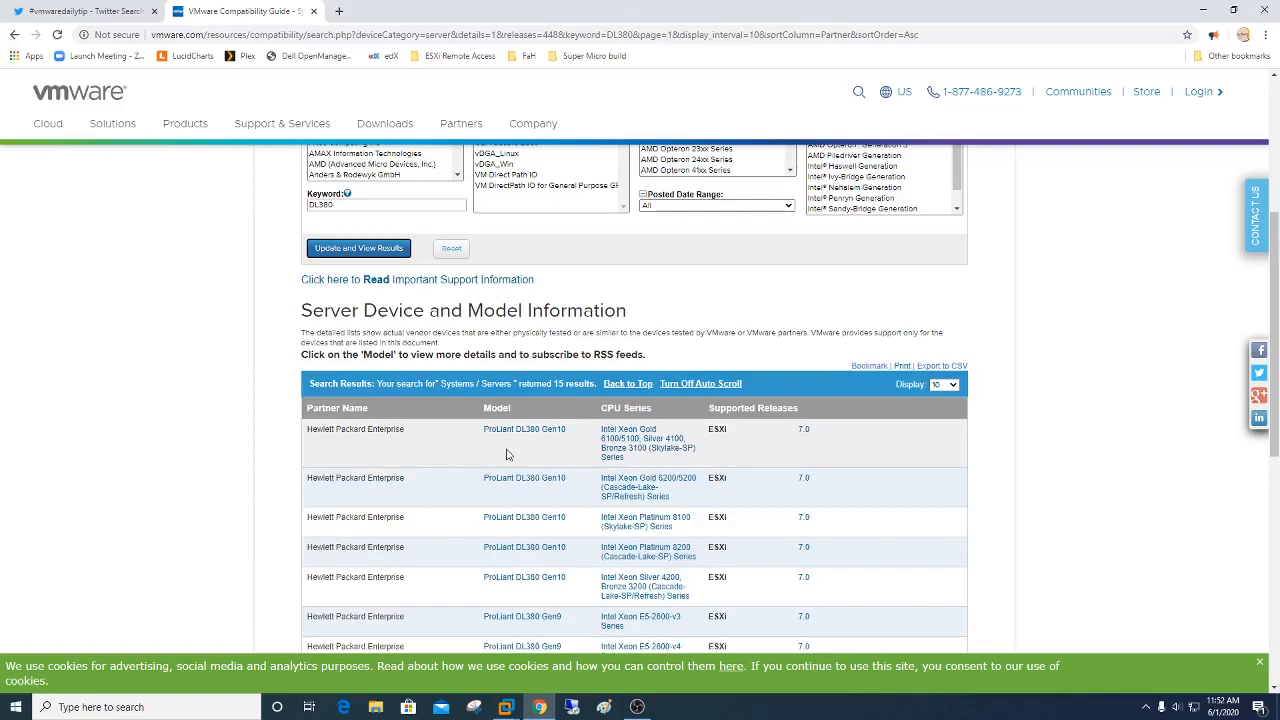
mouse_move(524, 429)
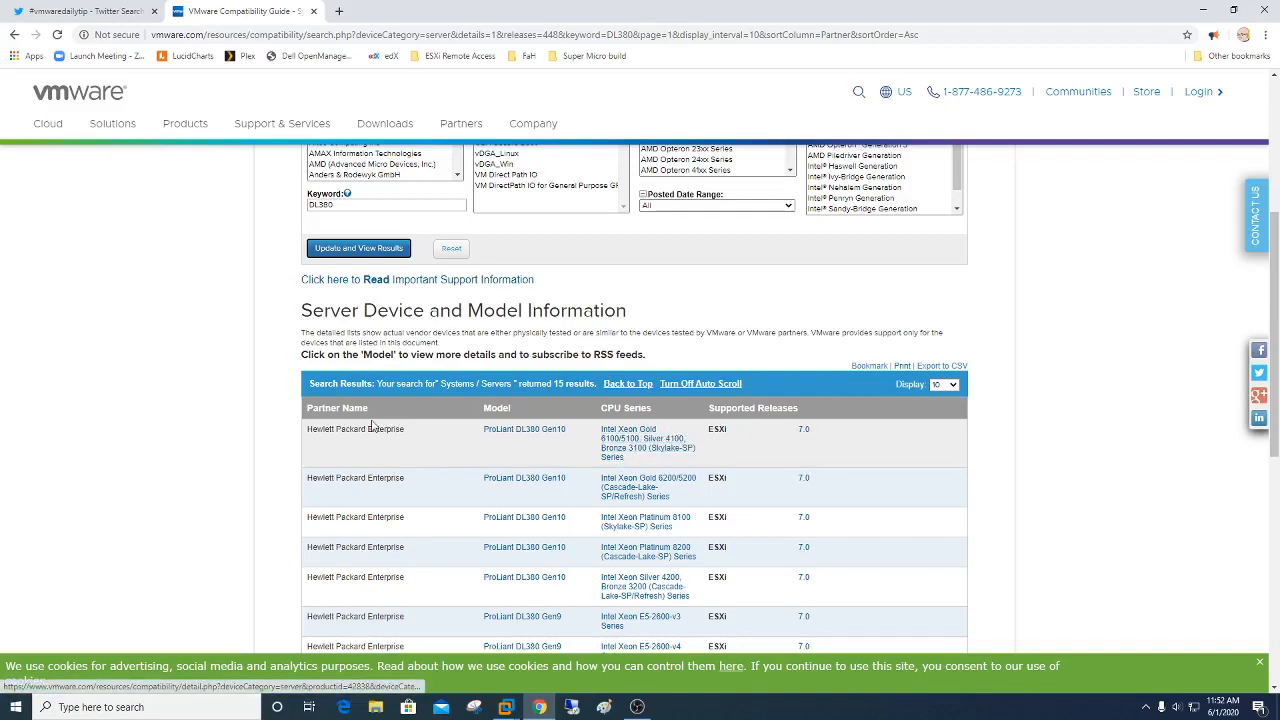
click(524, 429)
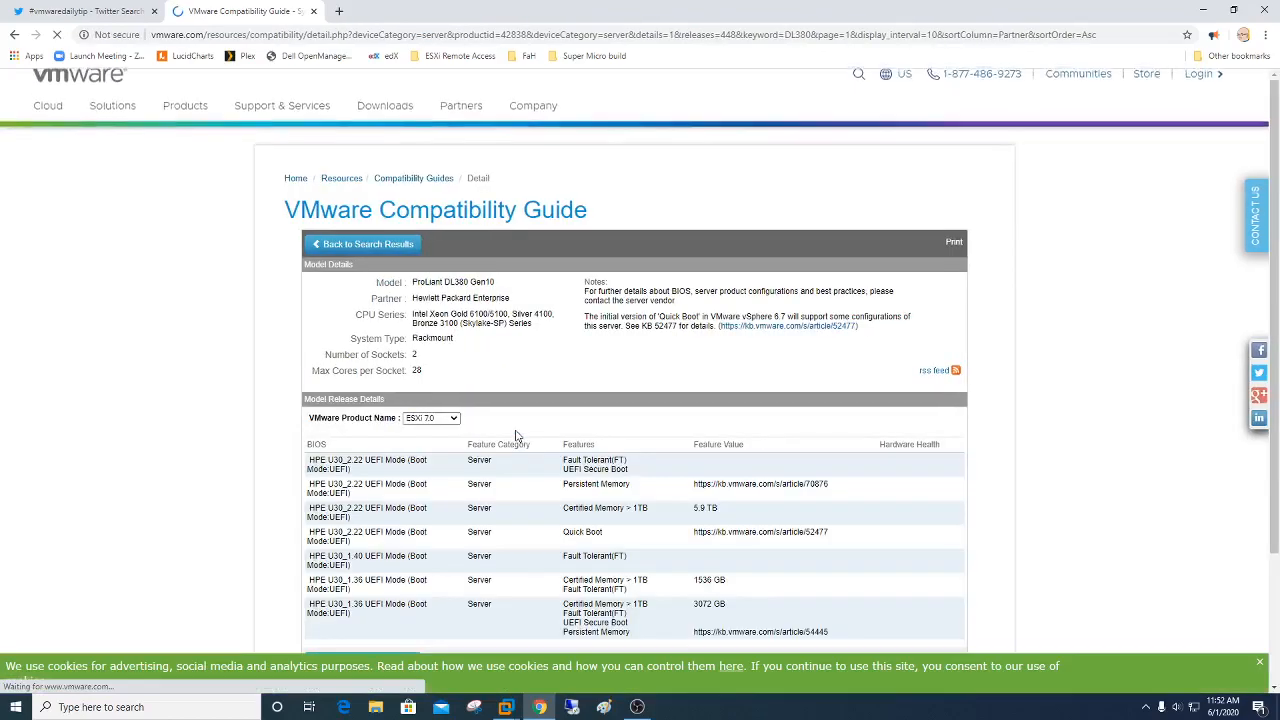
Select the Persistent Memory article link and the BIOS and Quick Boot notes.
scroll(down, 3)
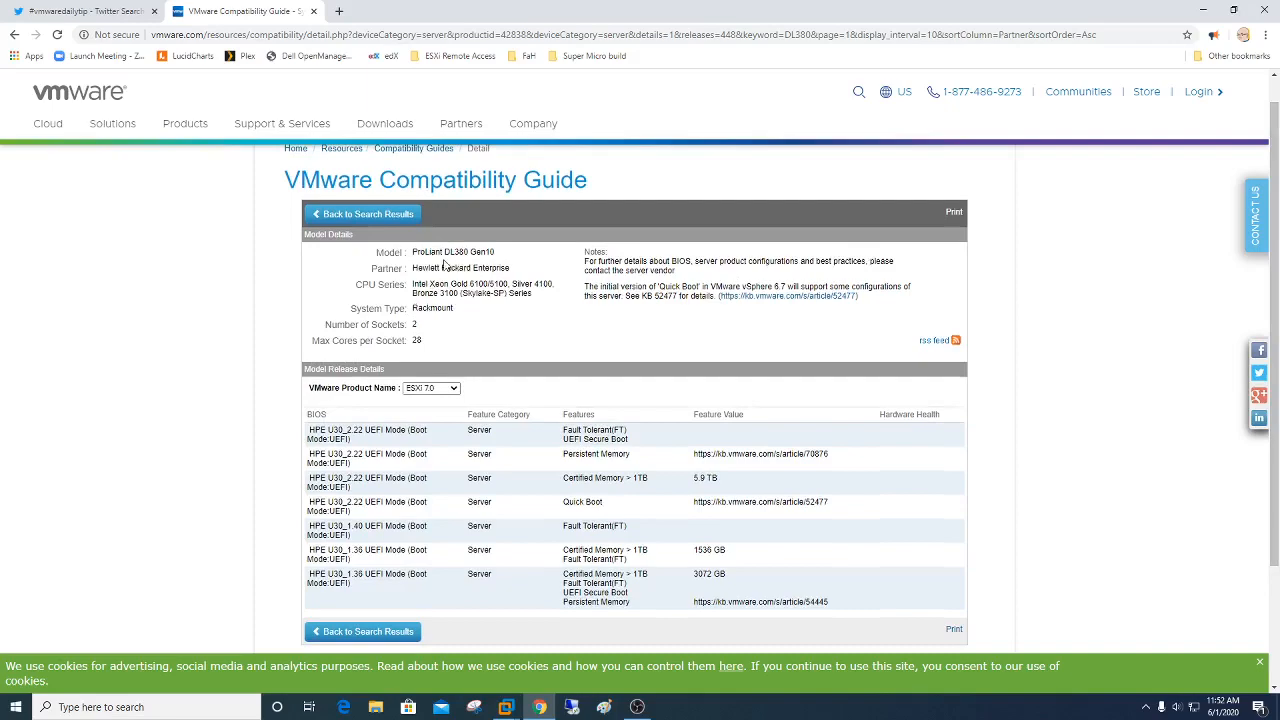
mouse_move(453, 313)
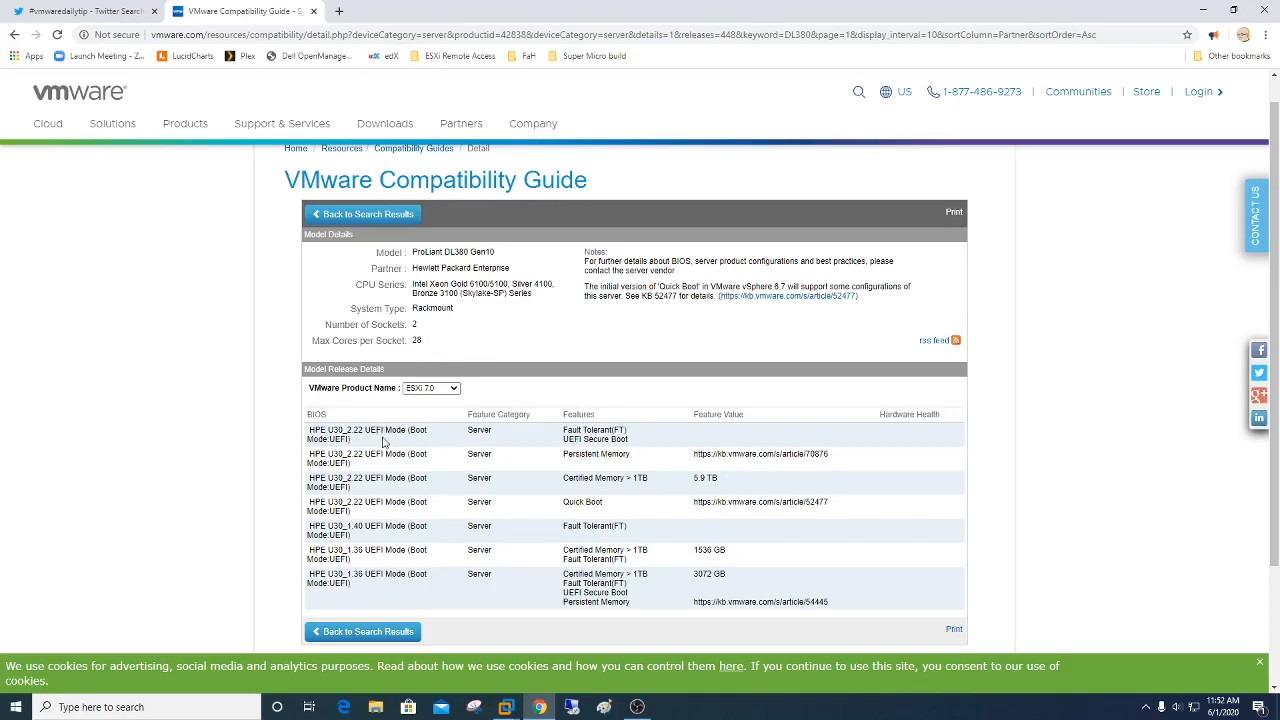
mouse_move(353, 590)
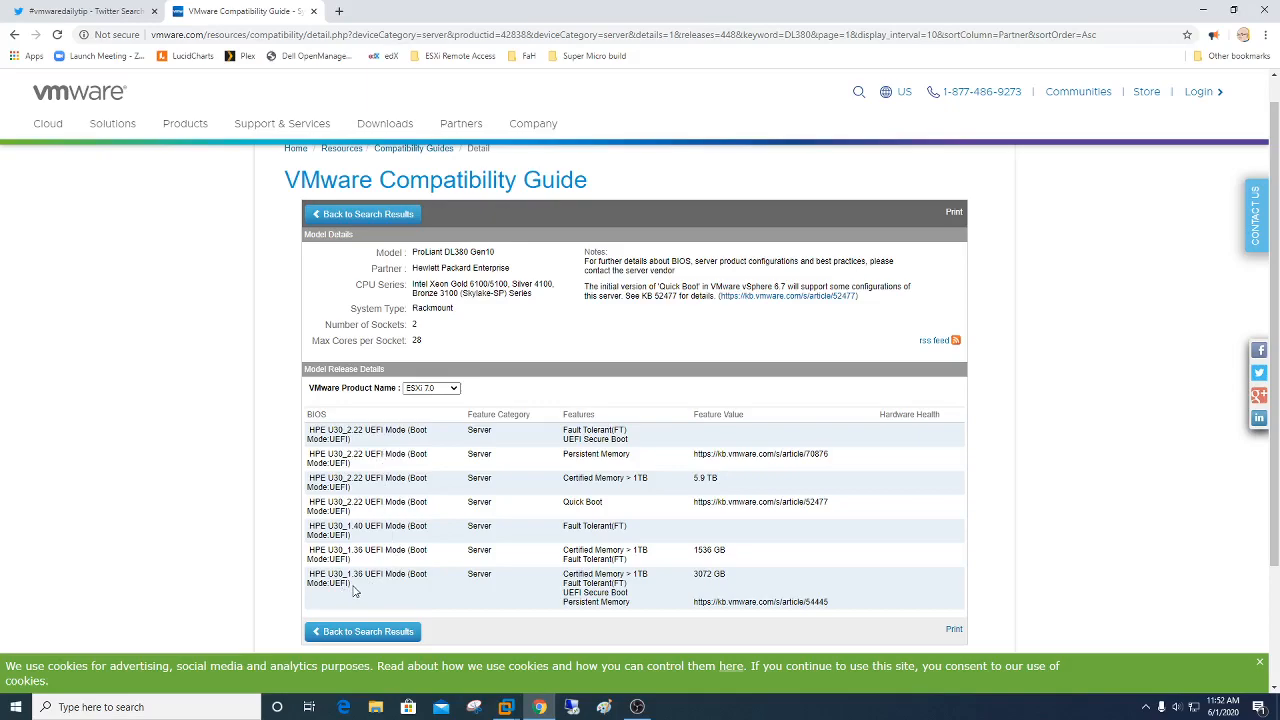
mouse_move(530, 590)
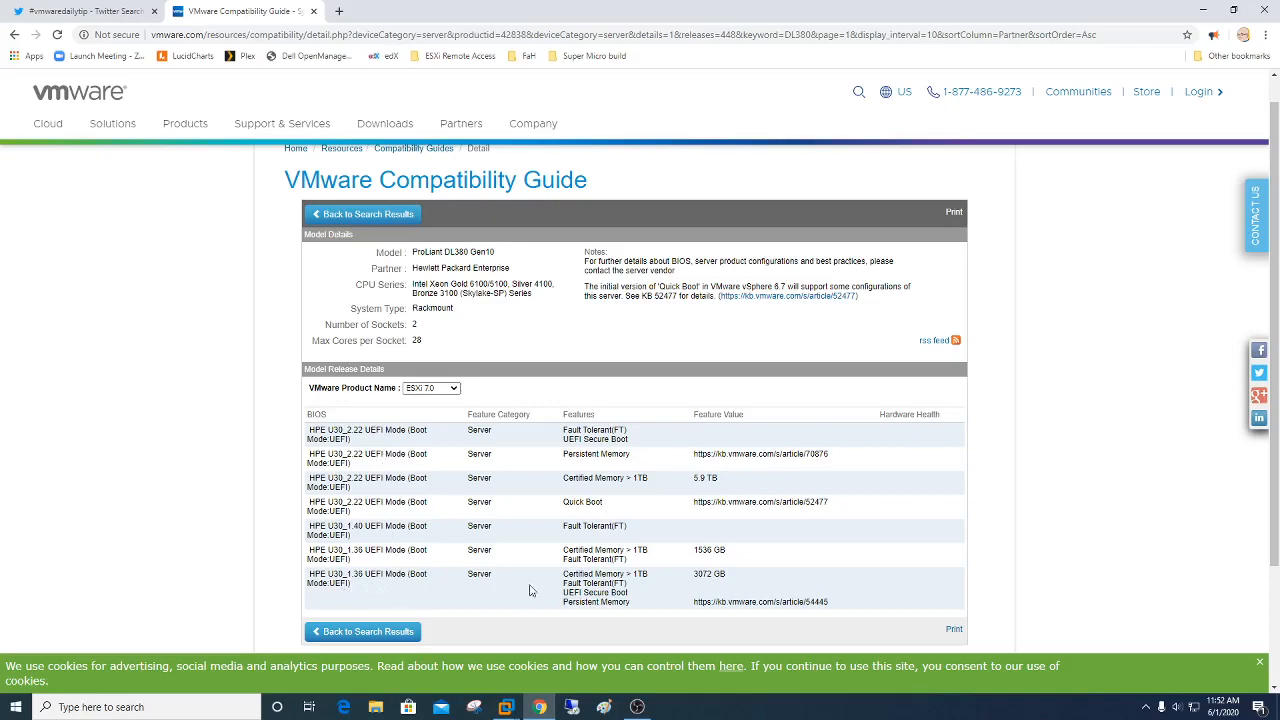
double_click(702, 454)
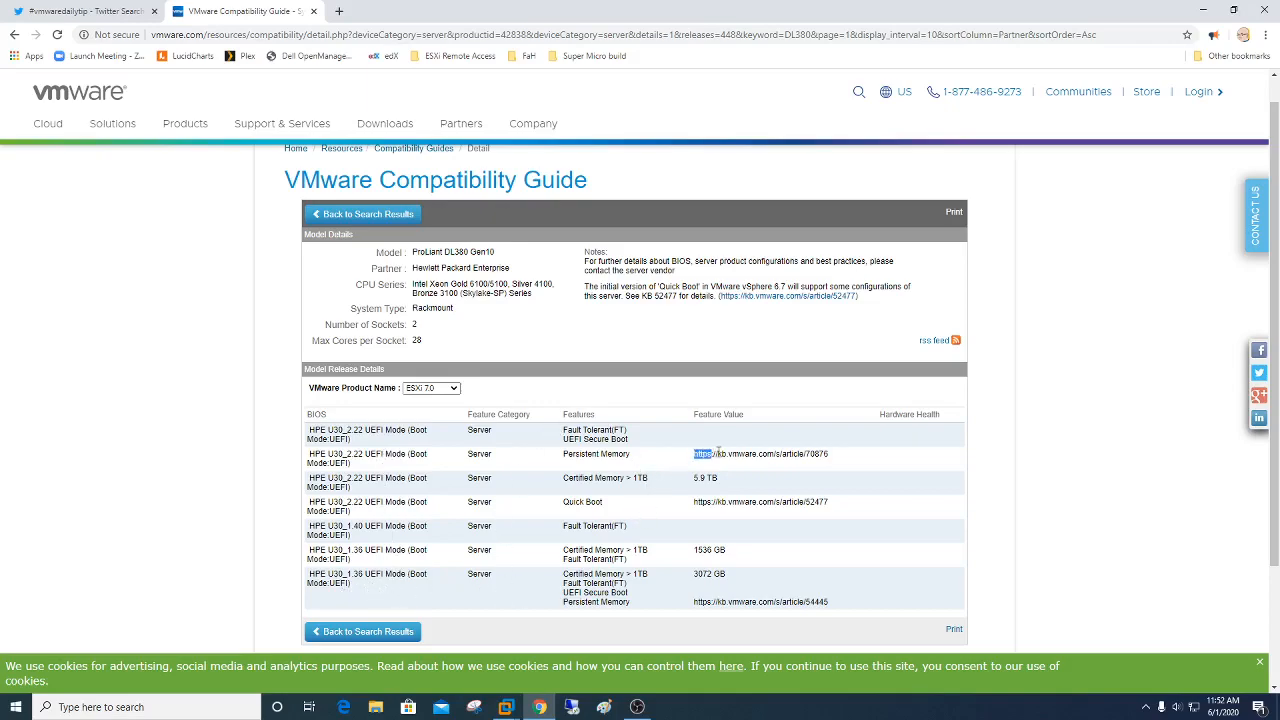
double_click(761, 454)
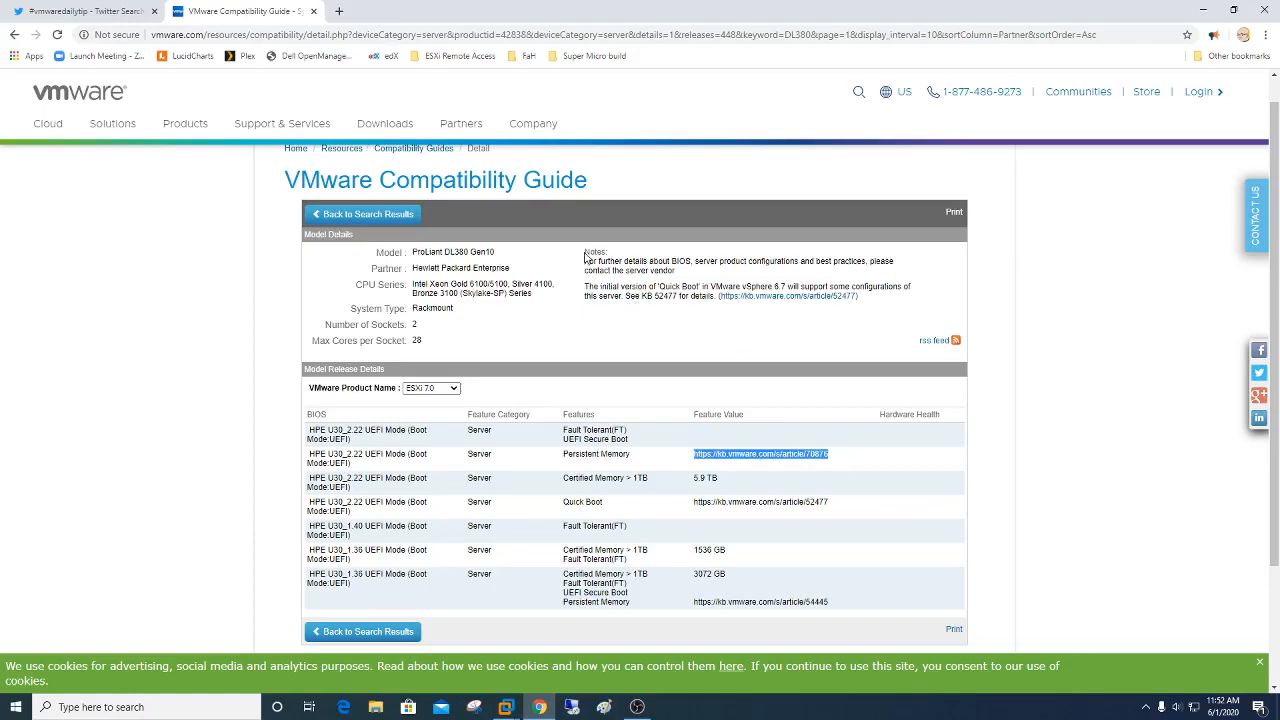
drag(585, 250, 860, 297)
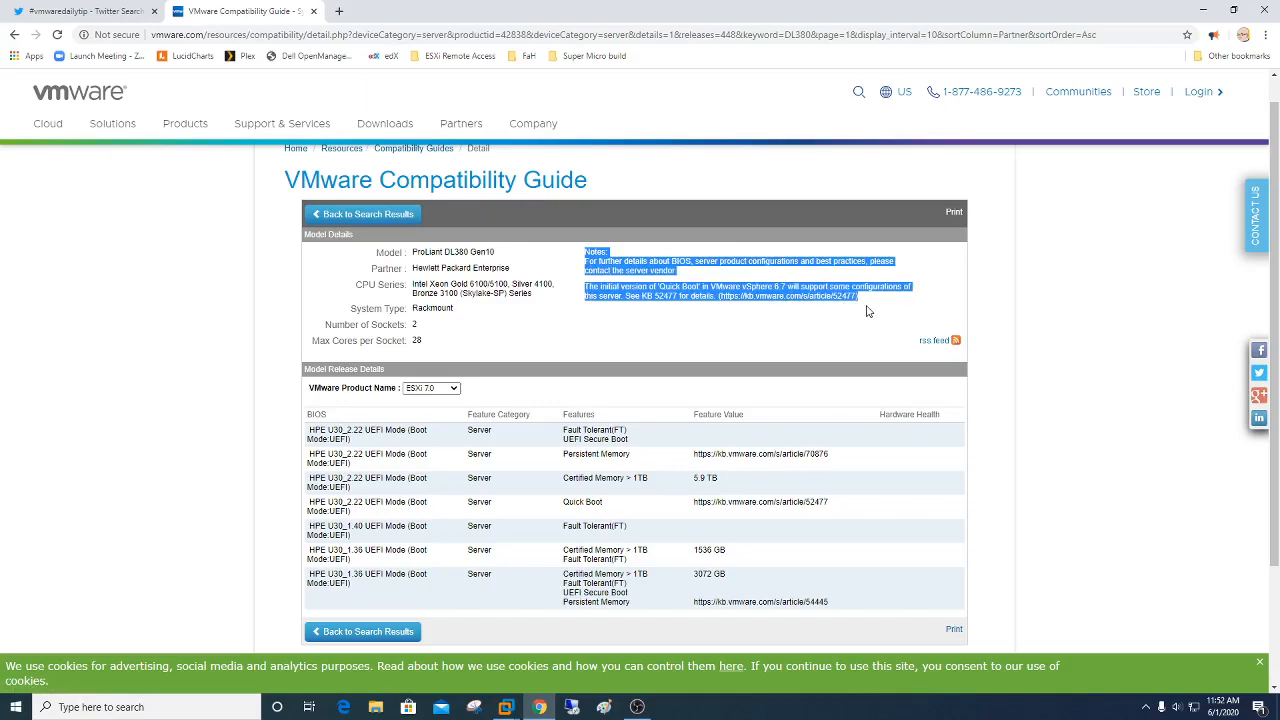
mouse_move(810, 329)
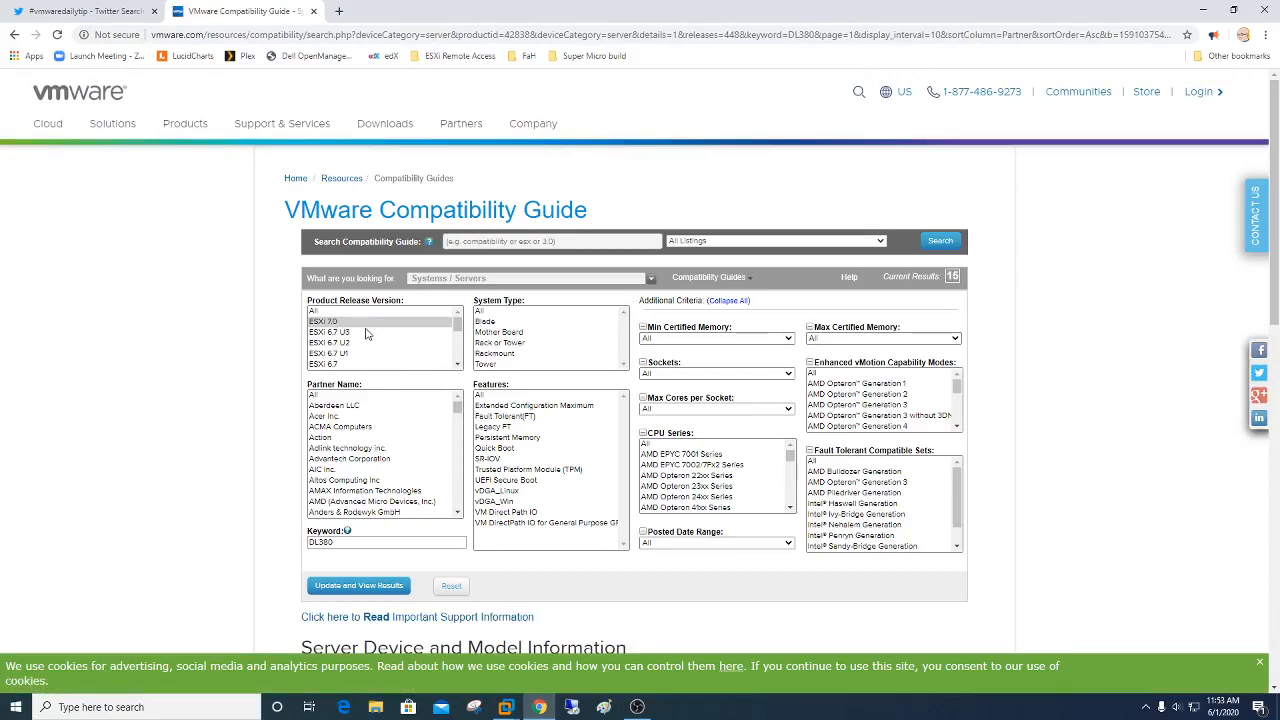
Pick Fault Tolerant(FT) instead of Legacy FT in the Features filter.
click(493, 427)
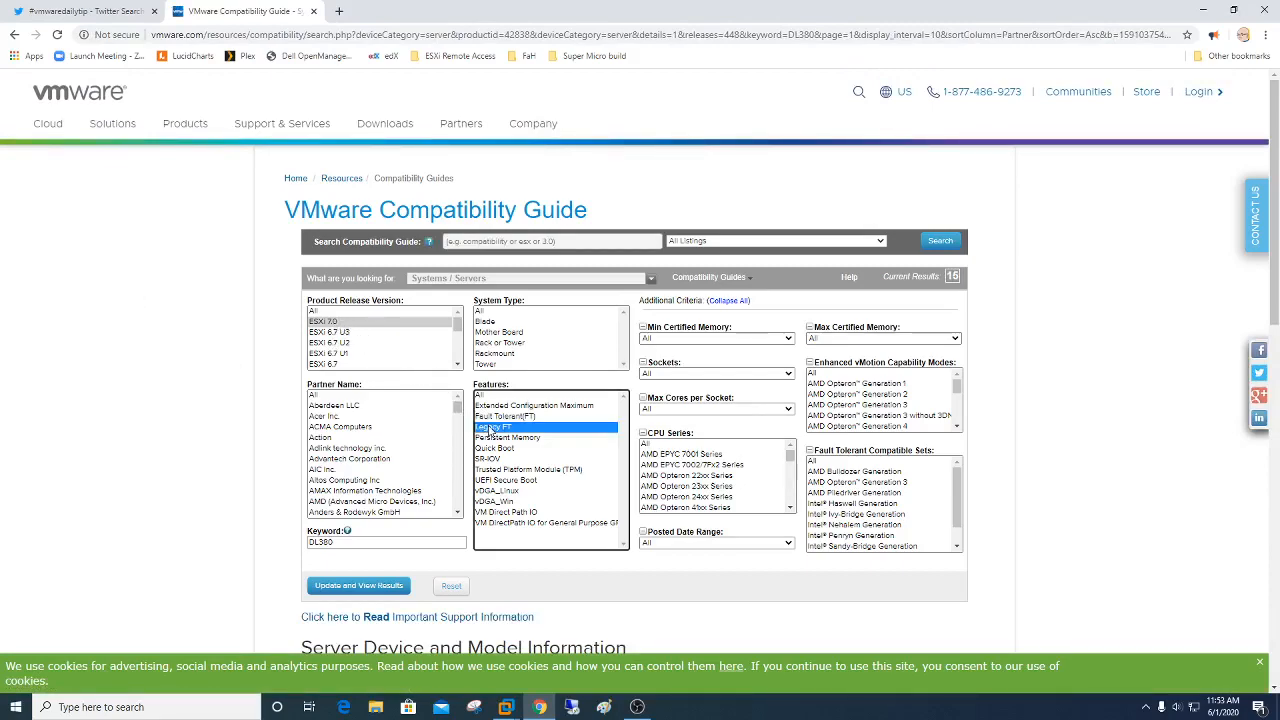
click(513, 416)
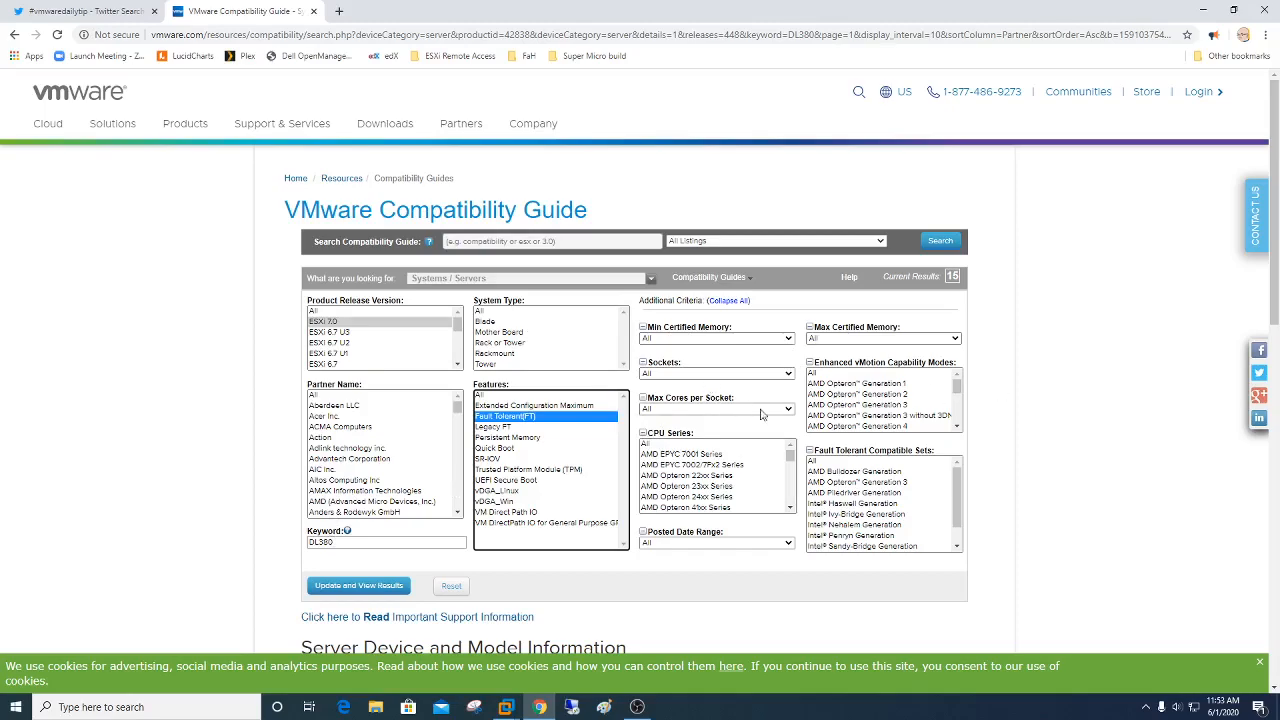
click(650, 278)
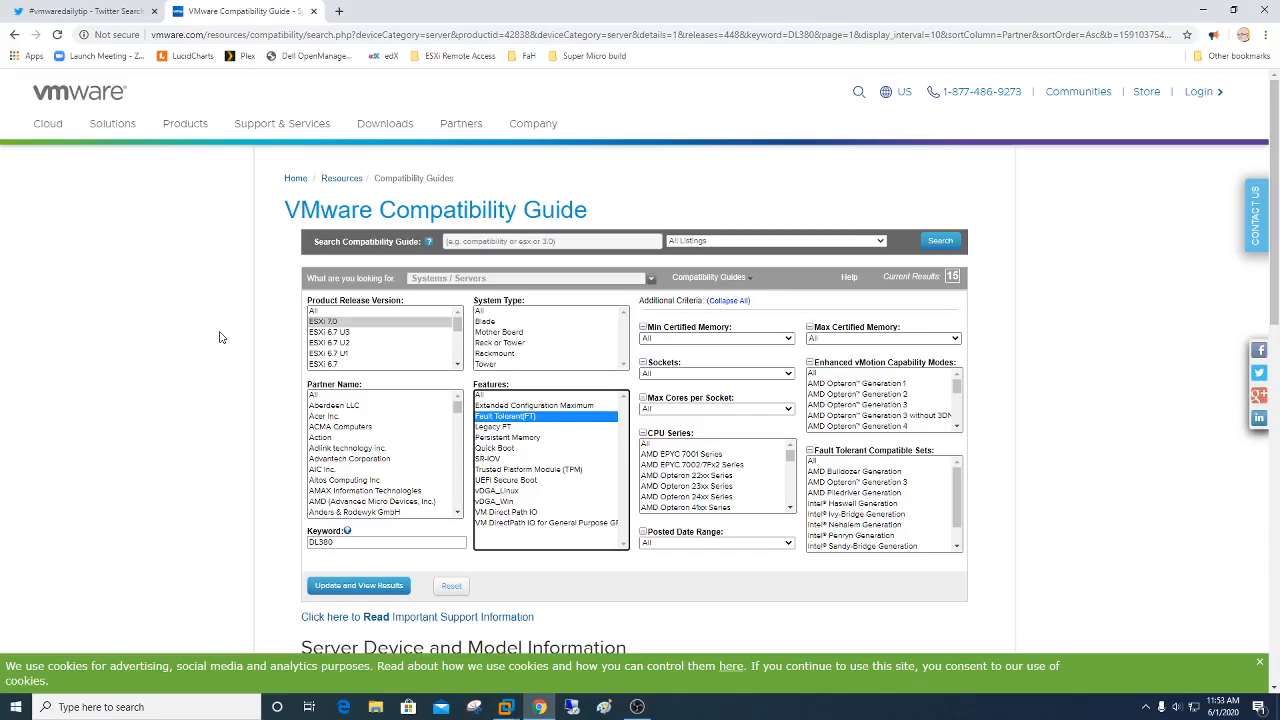
mouse_move(281, 364)
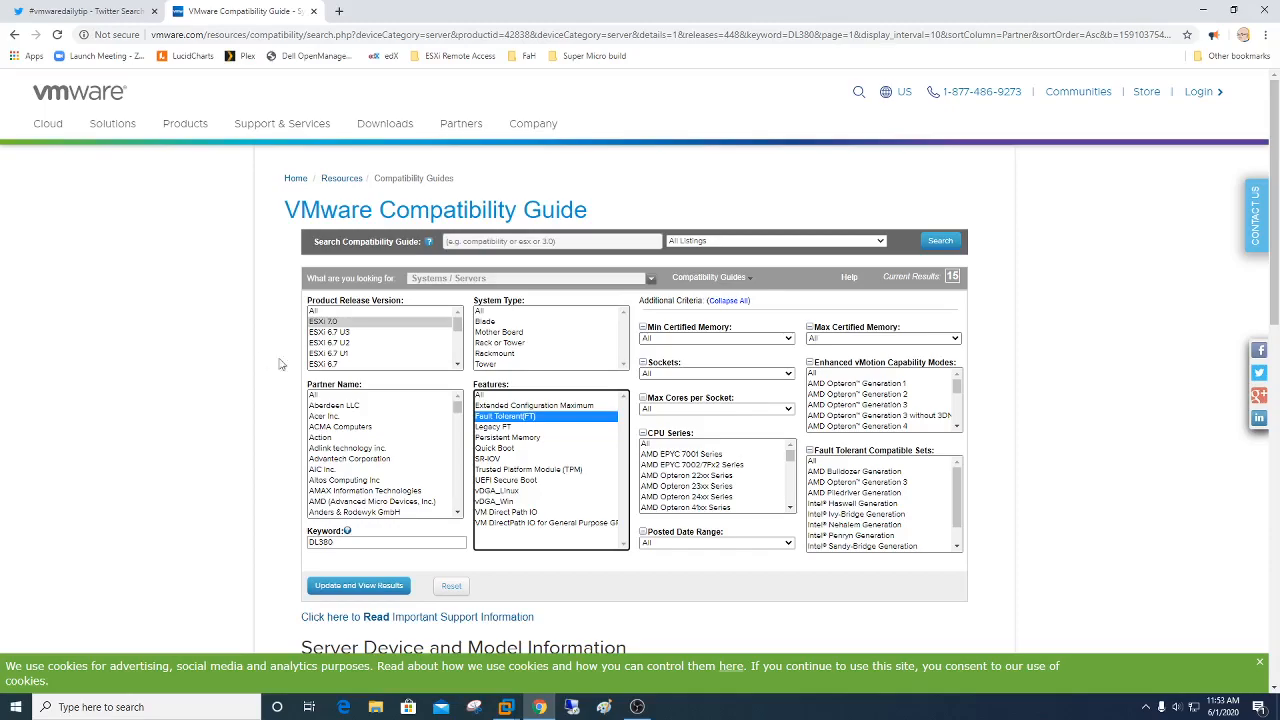